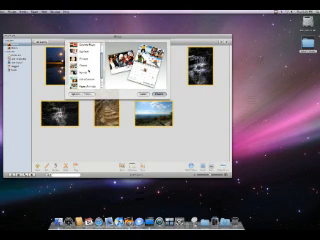
Select a design theme from the list for the new picture calendar.
left_click(80, 48)
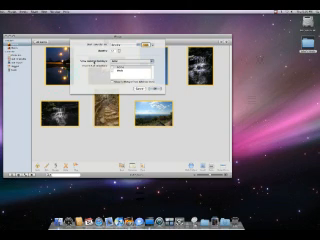
Open the National holidays country list in the calendar settings.
left_click(144, 62)
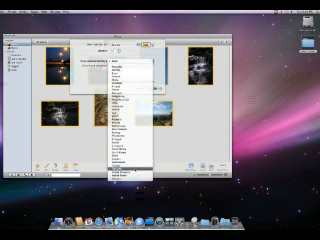